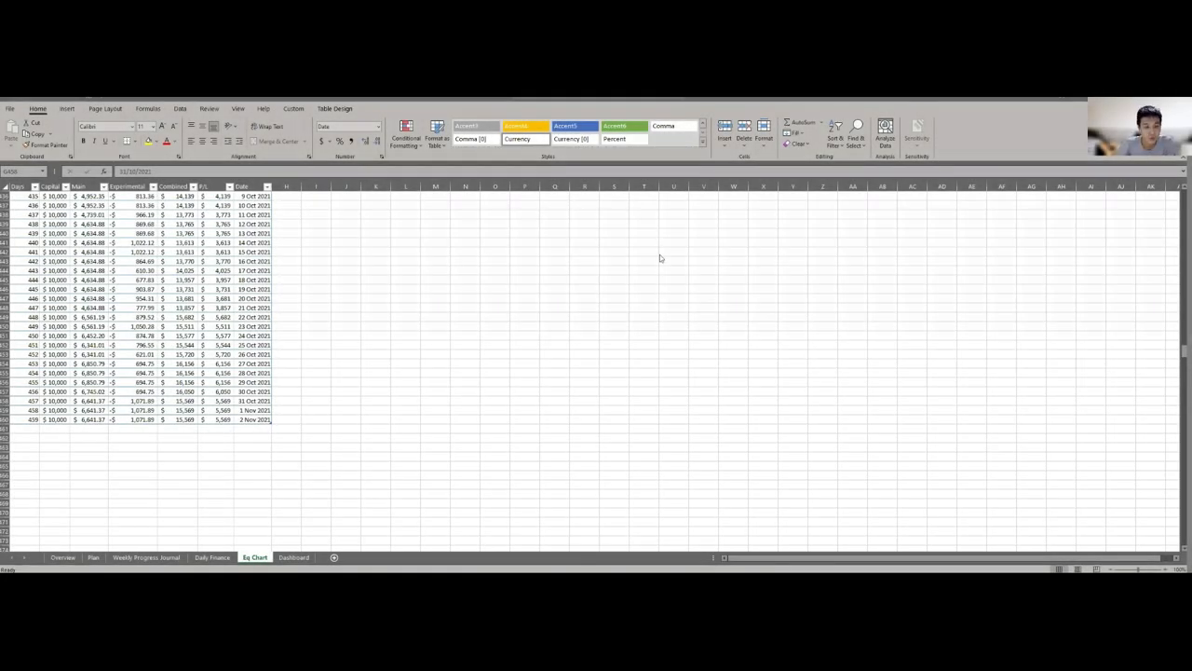
pyautogui.moveTo(364, 426)
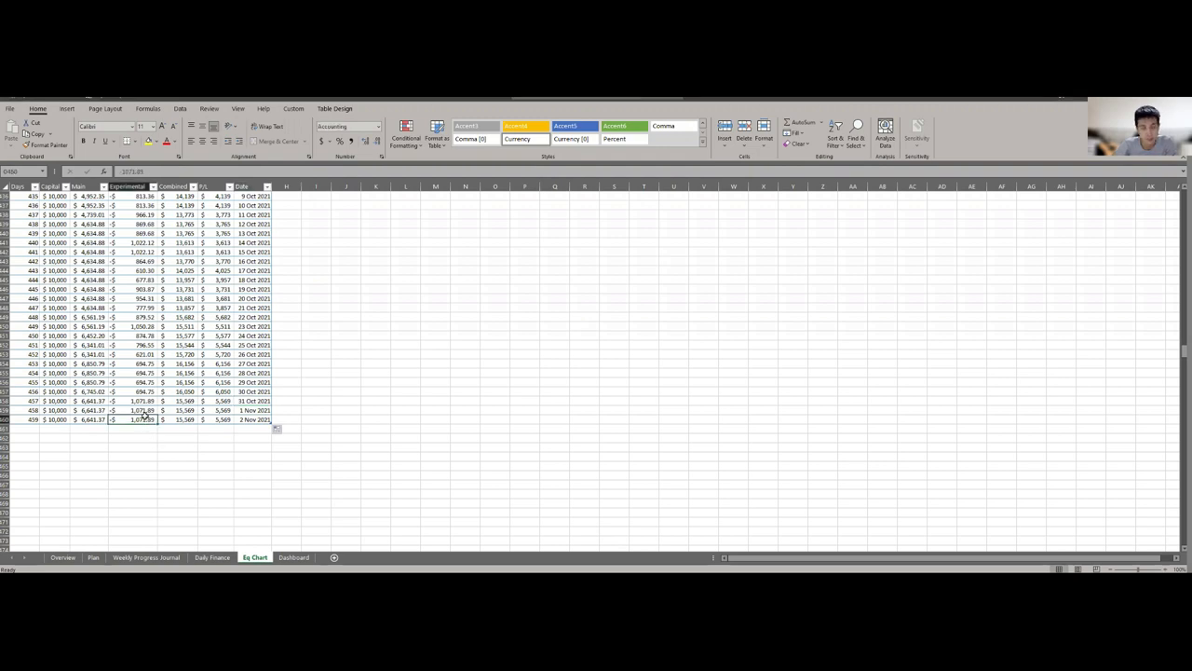
# - Switch to the Daily Finance sheet and review the late-October and early-November journal rows
pyautogui.click(212, 557)
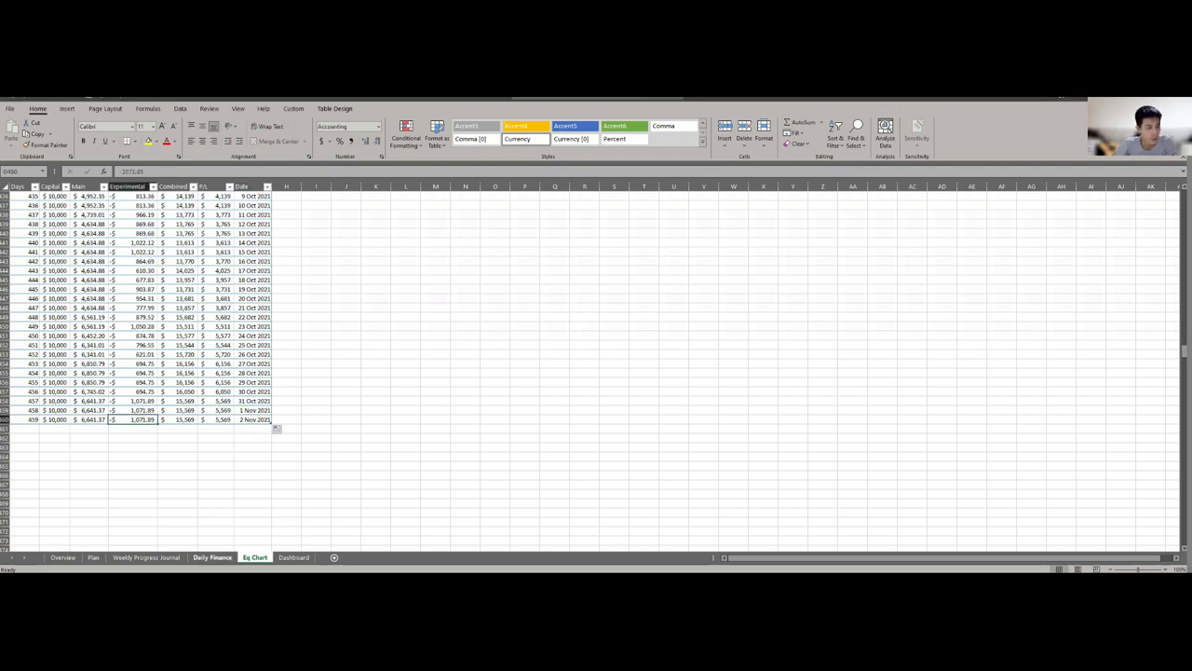
pyautogui.click(213, 557)
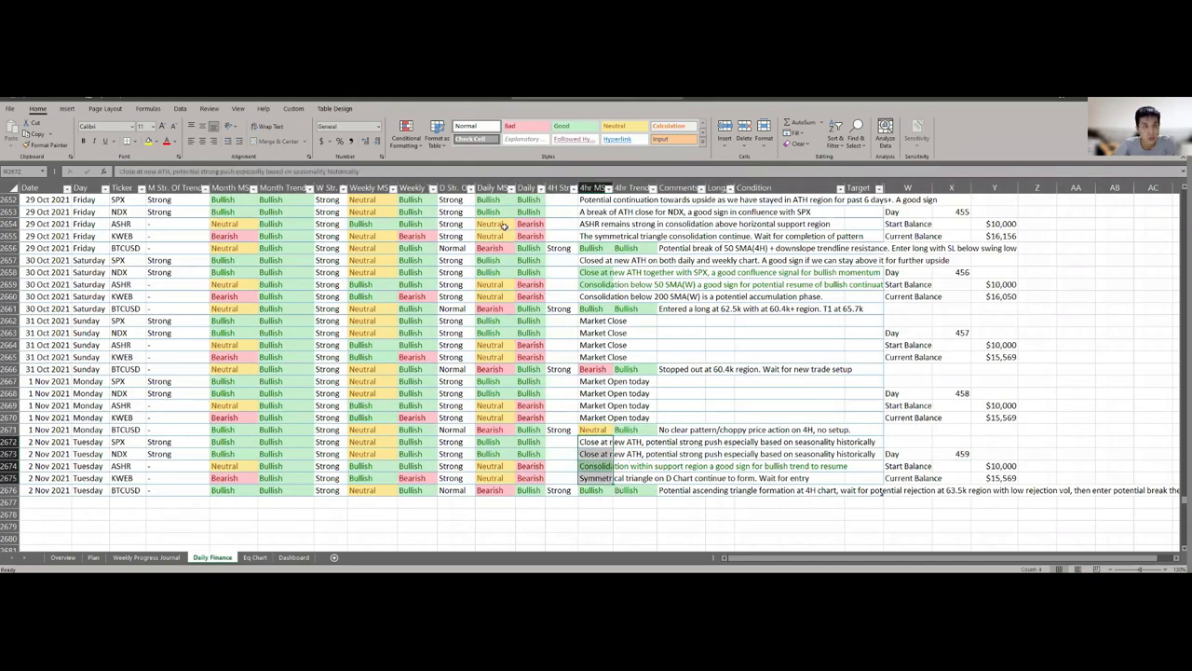
pyautogui.click(406, 130)
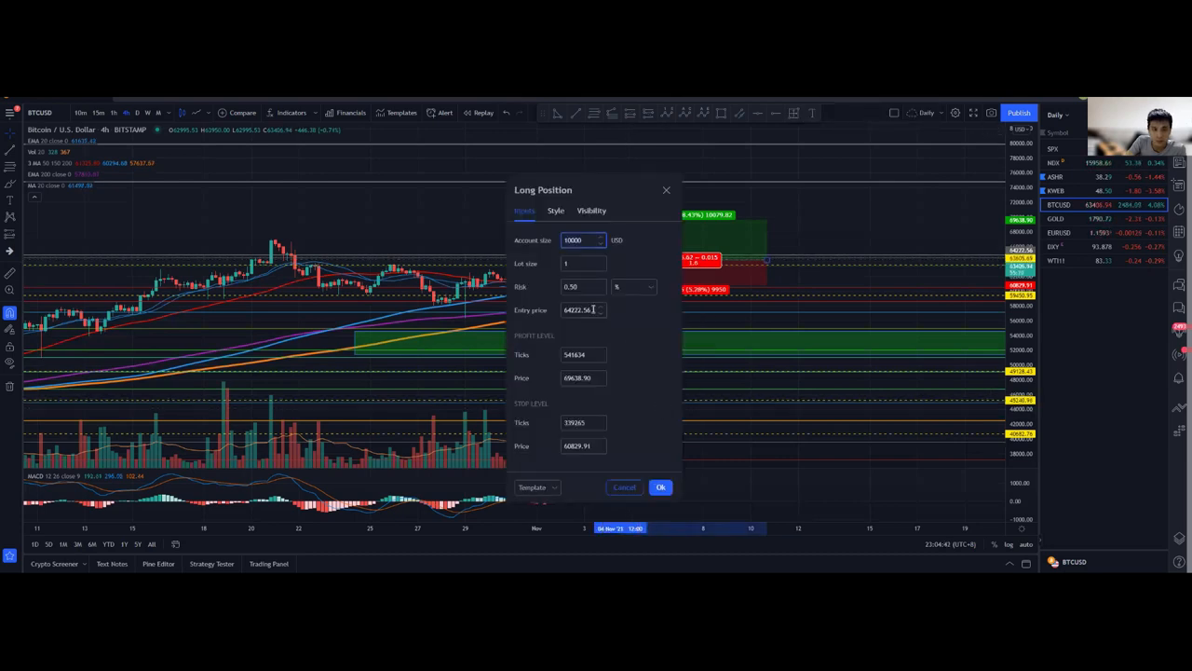
# - Enter 64100 as the long position's entry price and confirm with Ok
pyautogui.write('64100')
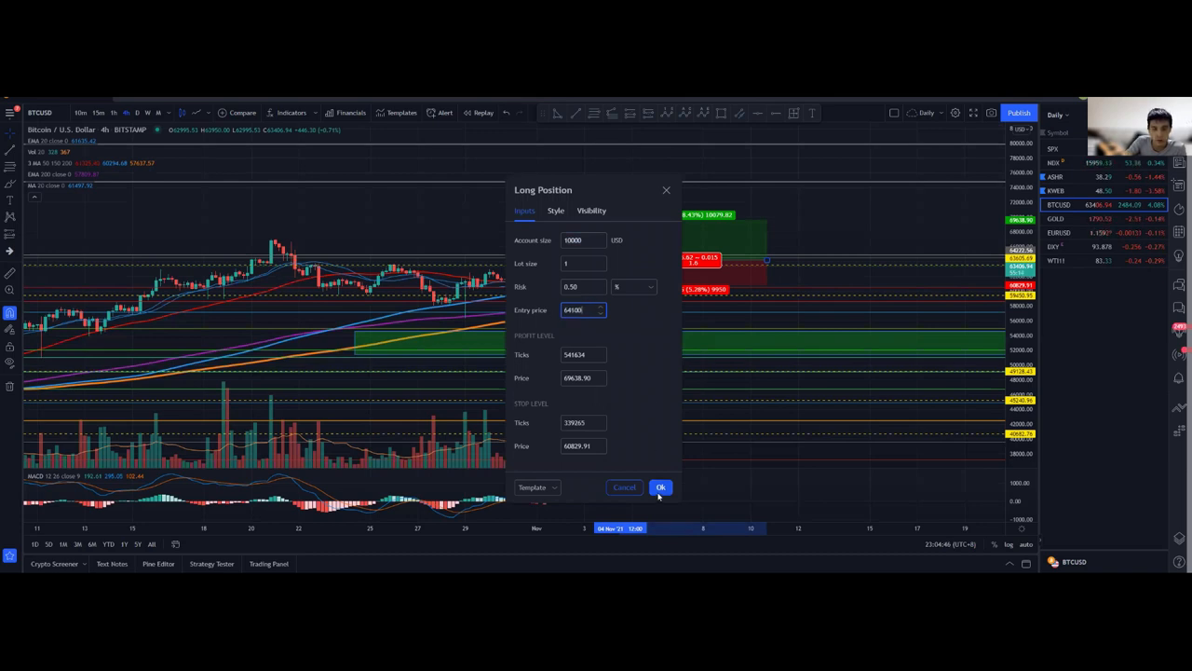
pyautogui.click(660, 487)
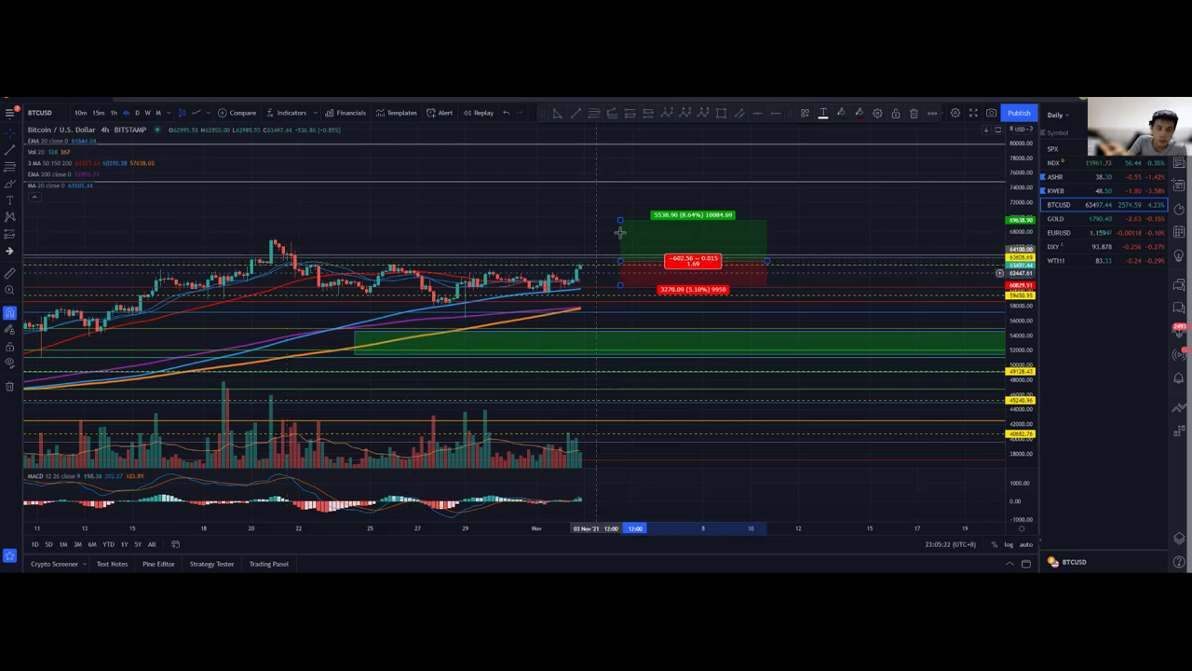
pyautogui.moveTo(628, 317)
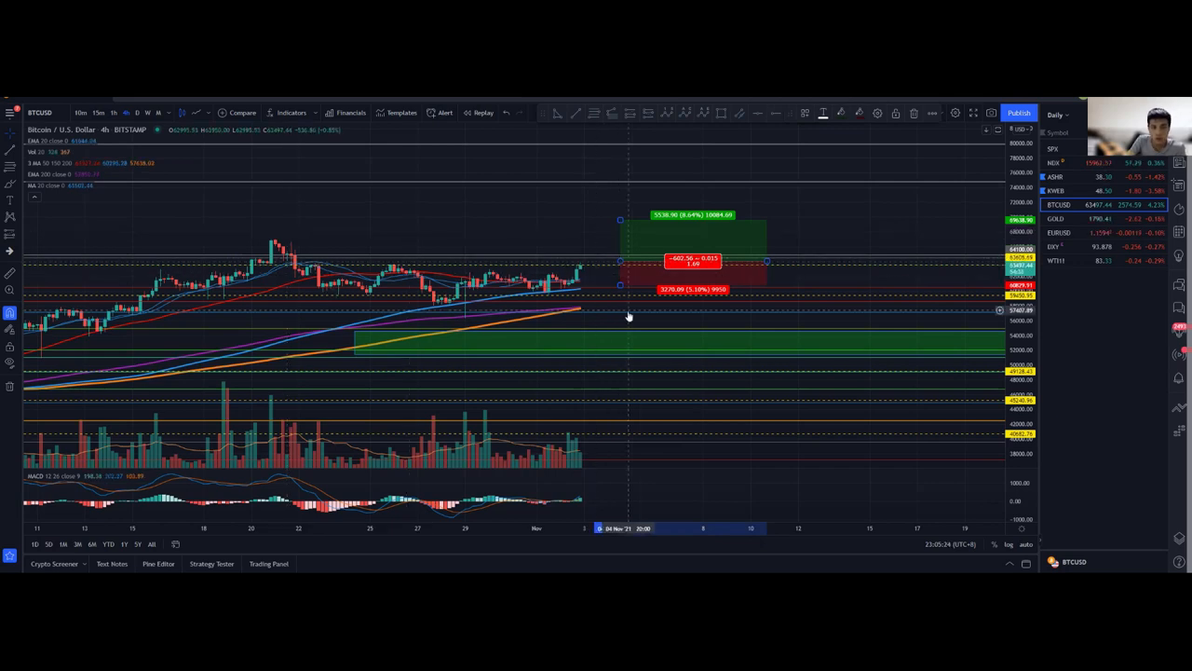